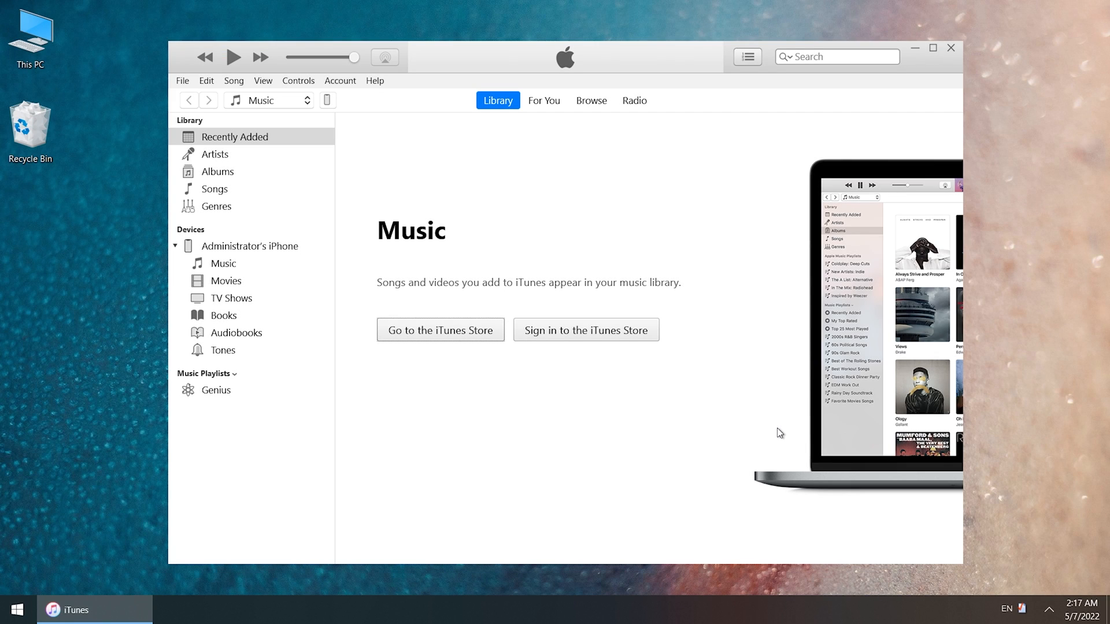
mouse_move(352, 128)
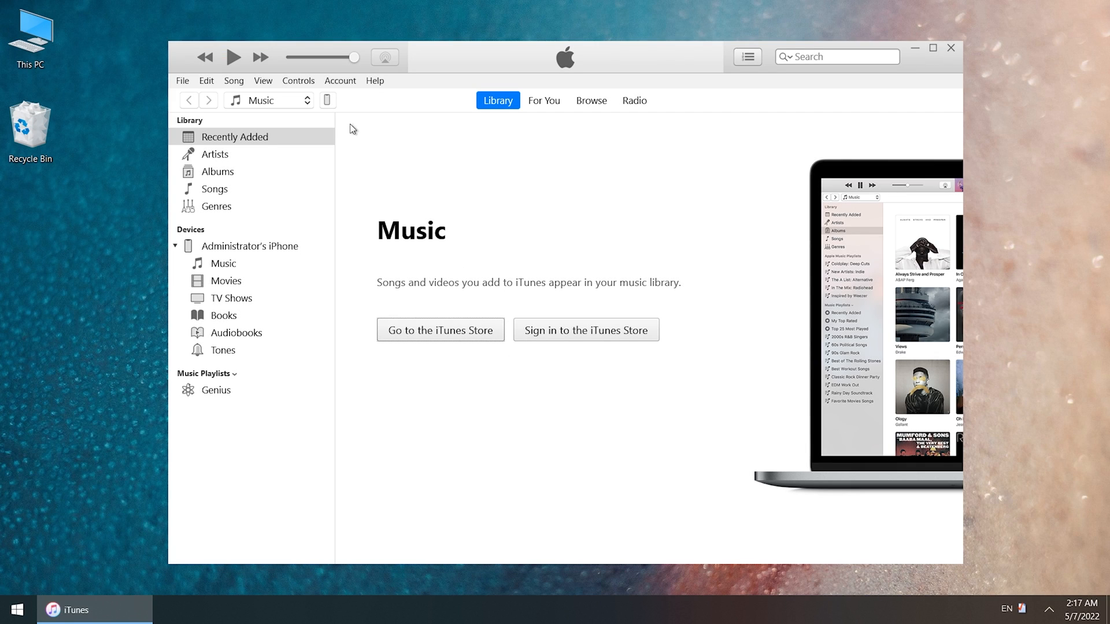
Open the iPhone 13 Summary page from the device icon in iTunes.
left_click(250, 246)
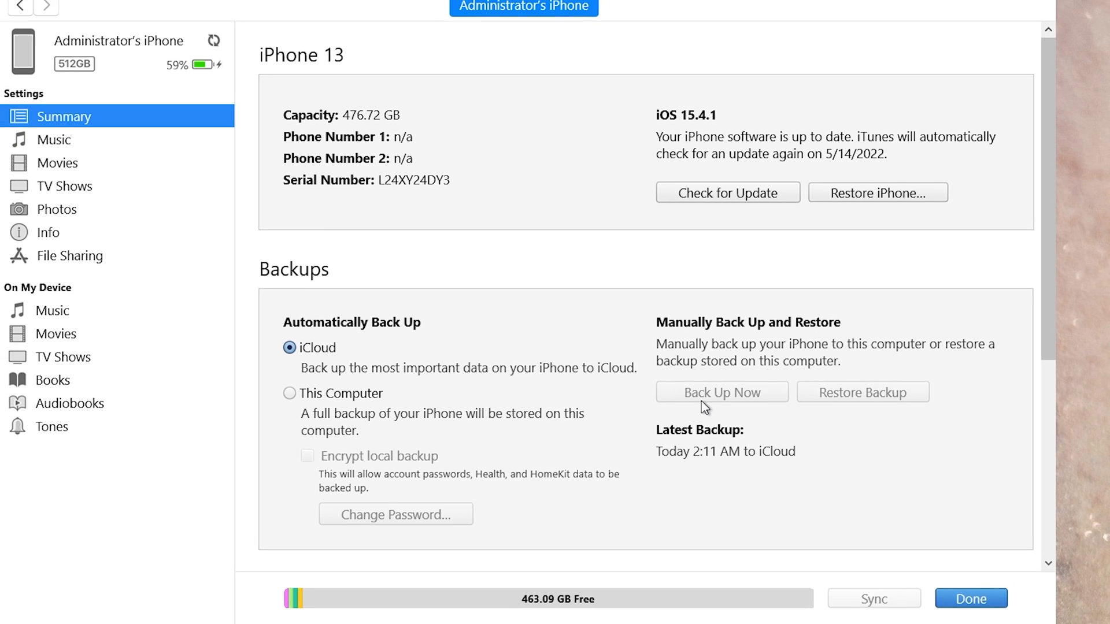
Back up the iPhone to this computer, then bring up the Restore Backup prompt.
left_click(720, 392)
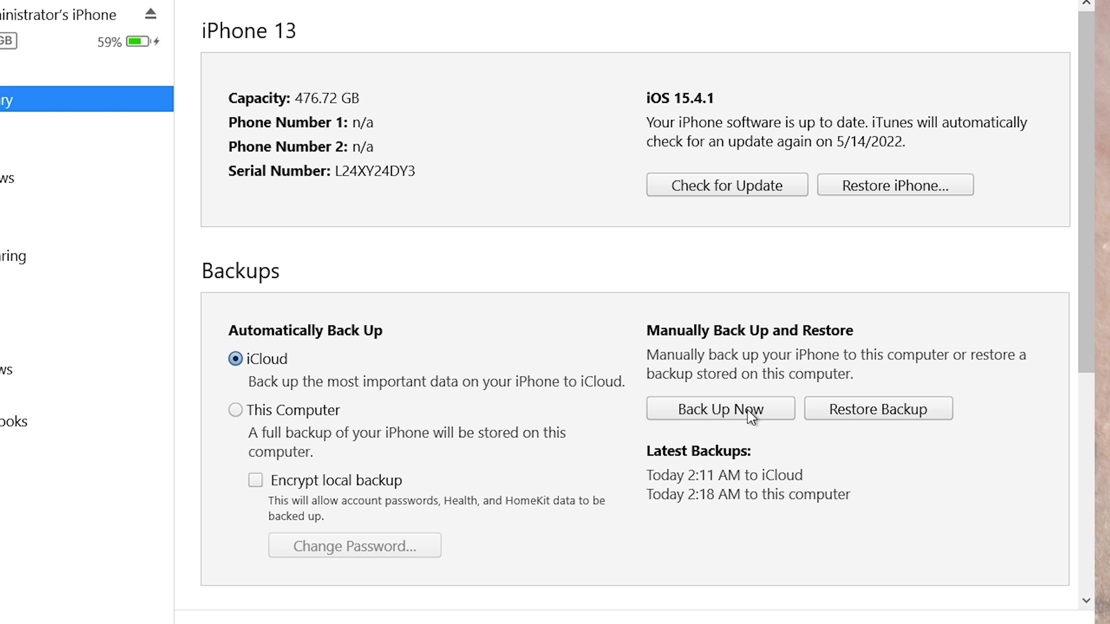
left_click(877, 408)
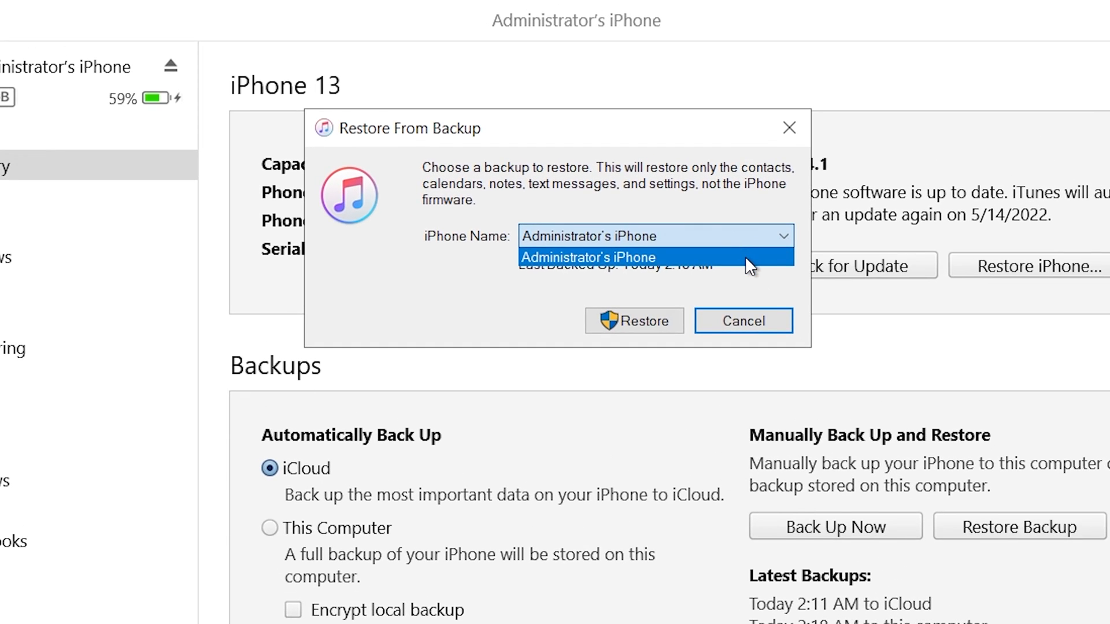
Select the iPhone's backup in the Restore From Backup name dropdown.
left_click(589, 256)
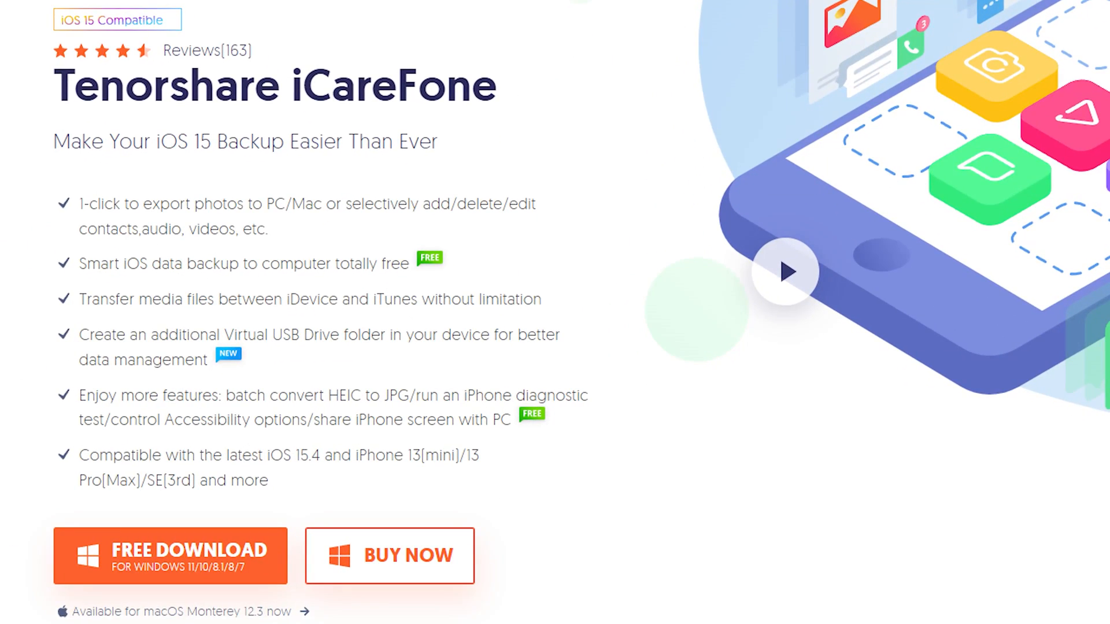
Scroll through the iCareFone product page's backup and management feature sections.
scroll("down", 3)
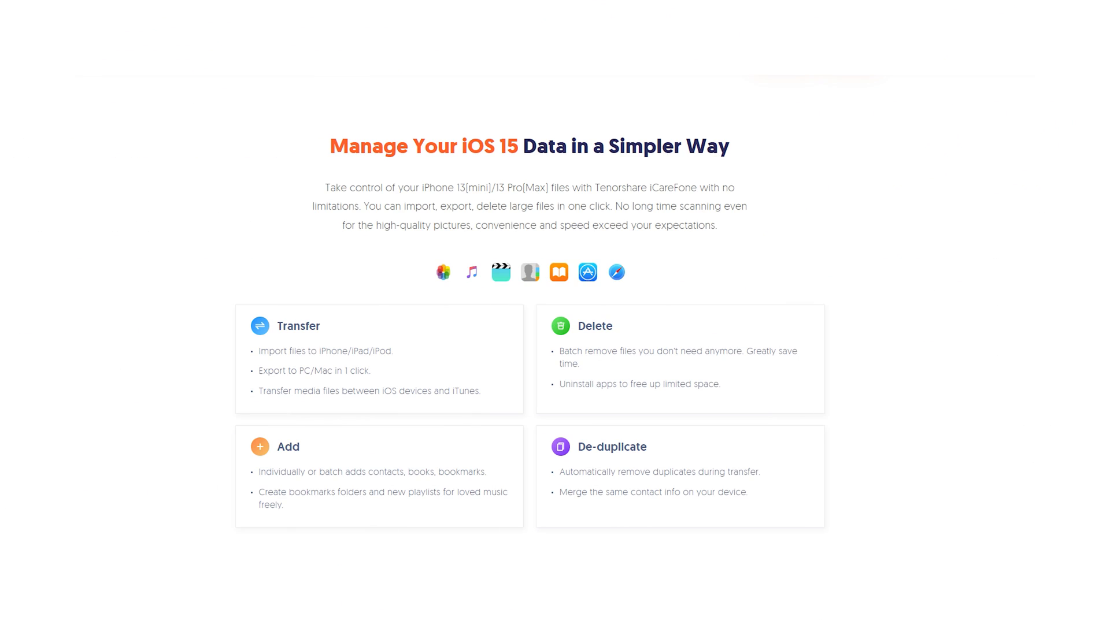
scroll("up", 3)
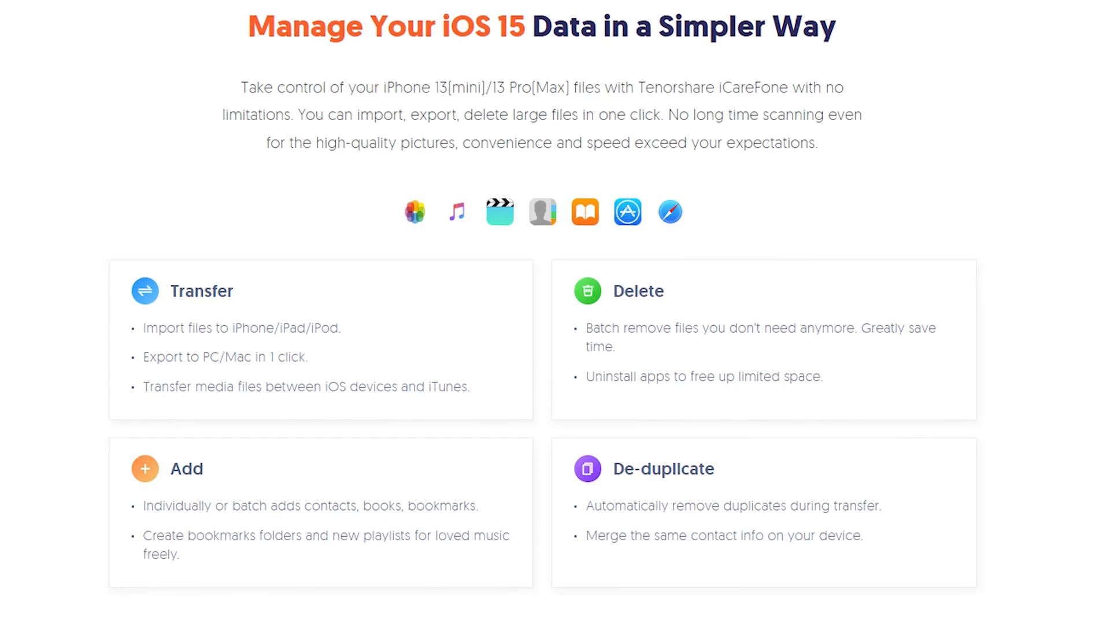
scroll("down", 3)
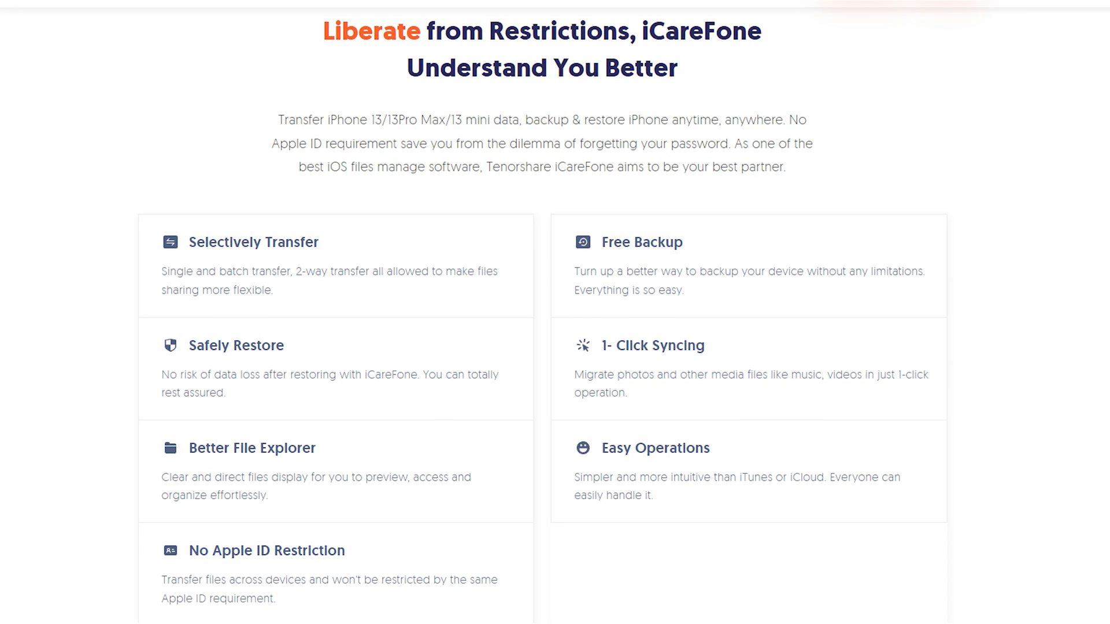
scroll("down", 3)
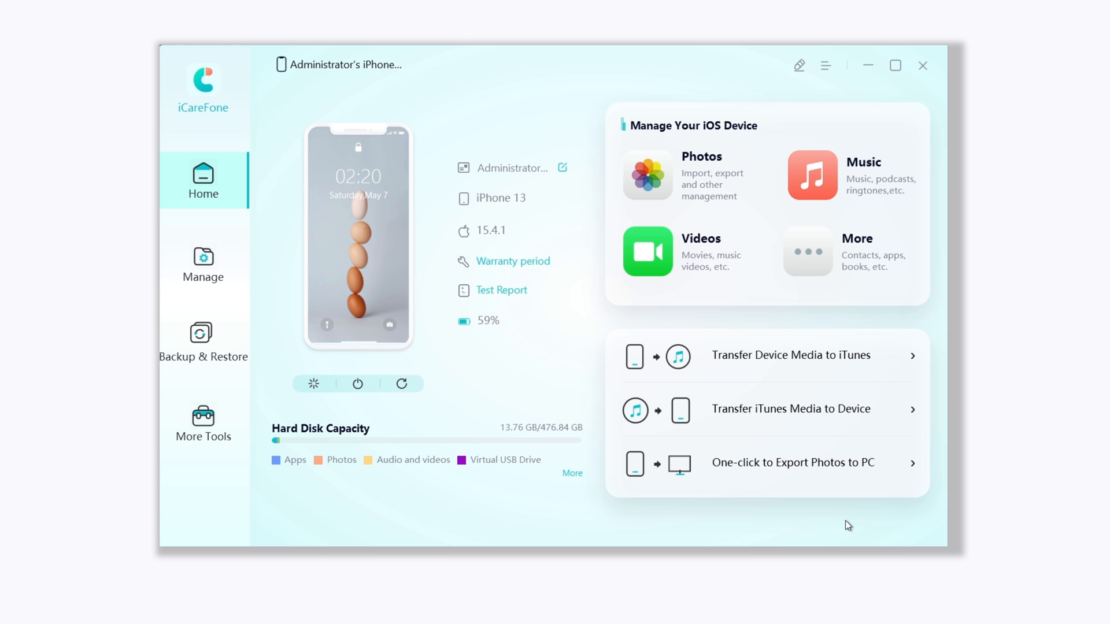
Open Backup & Restore and switch to the Backup tab listing all data types.
left_click(203, 343)
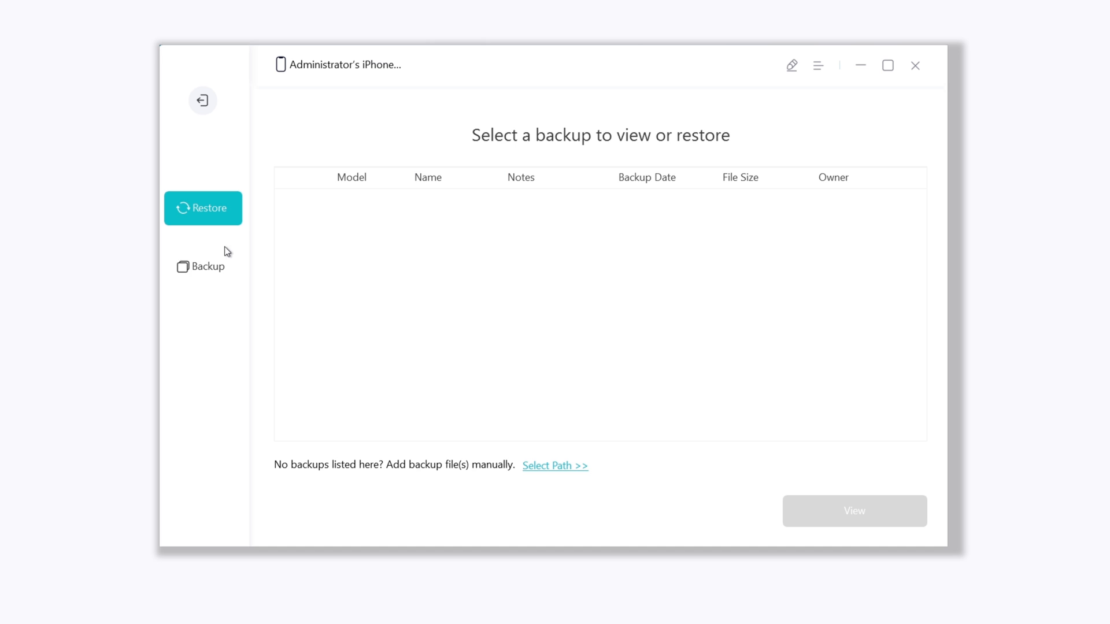
left_click(207, 266)
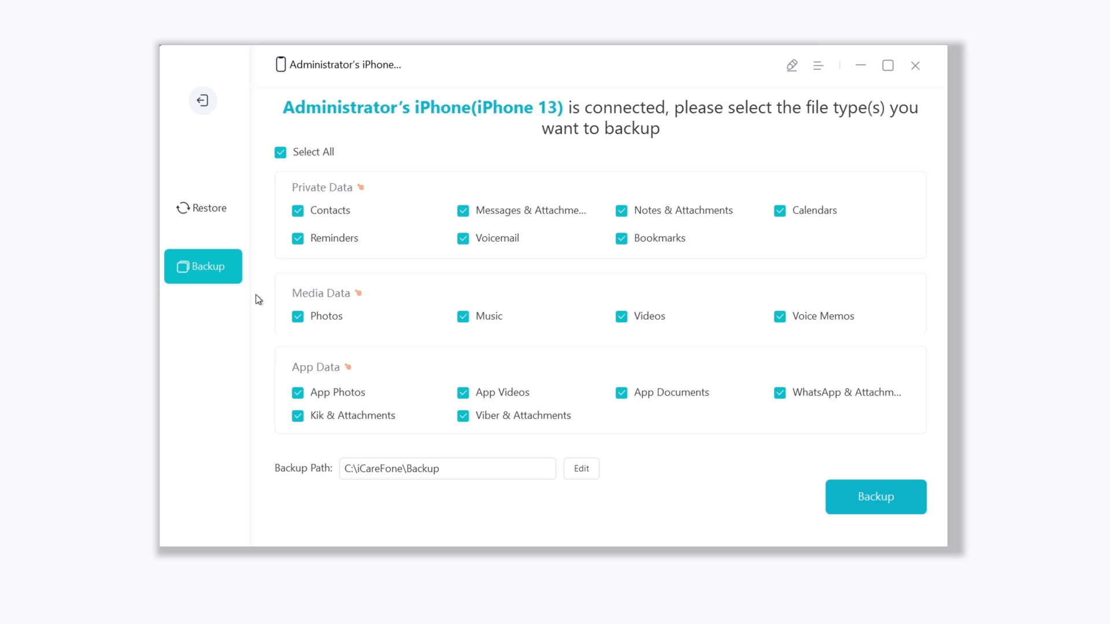
mouse_move(375, 283)
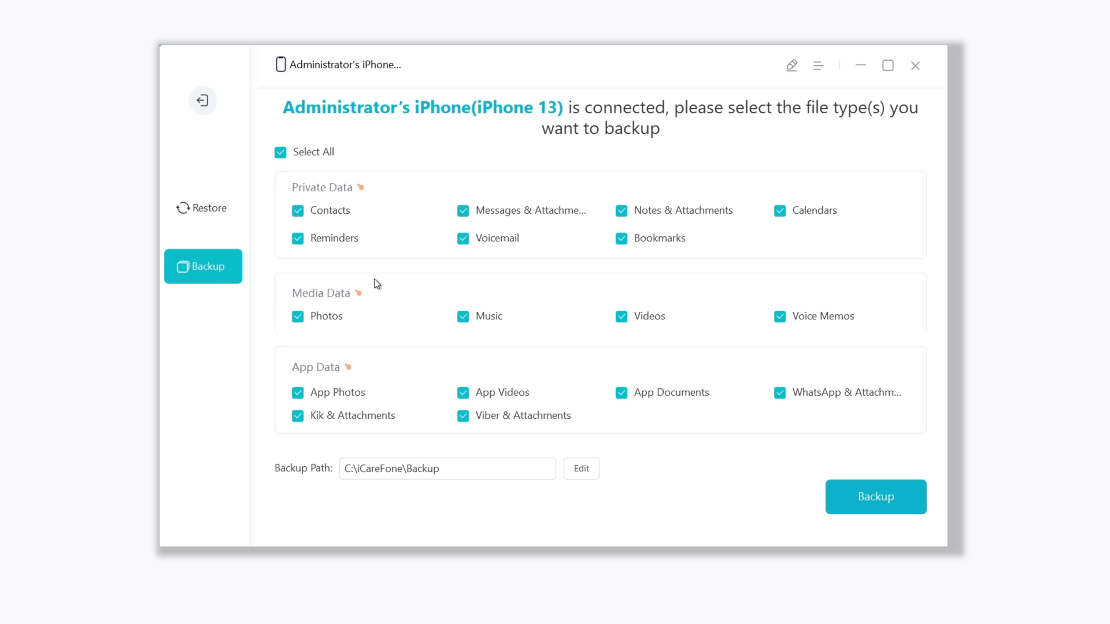
mouse_move(479, 406)
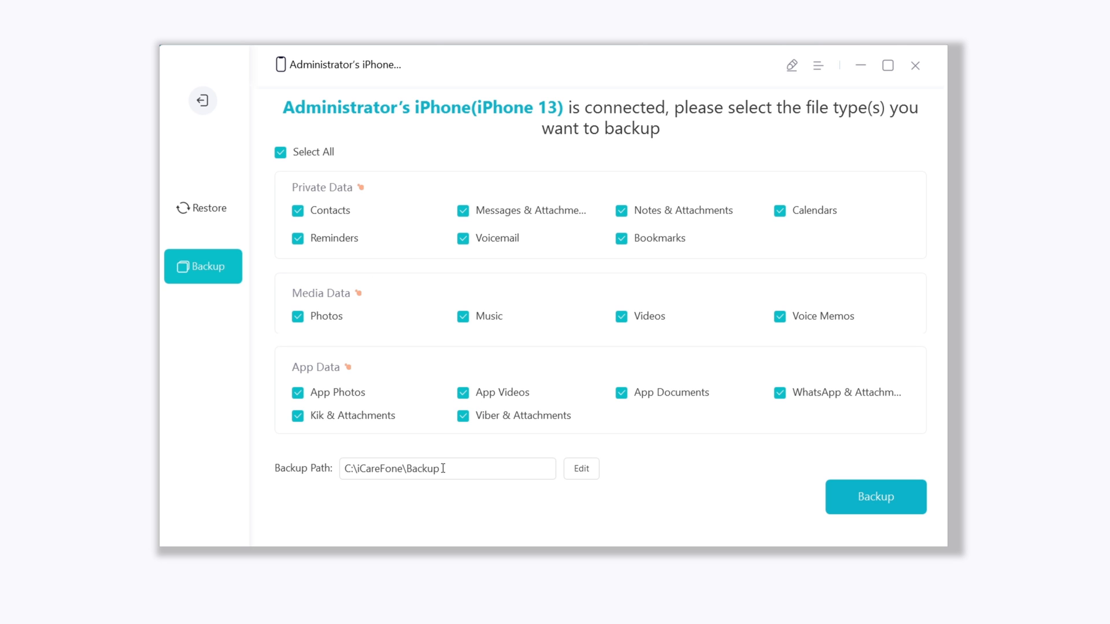
Set the backup path to the Desktop folder and back up all file types.
left_click(580, 468)
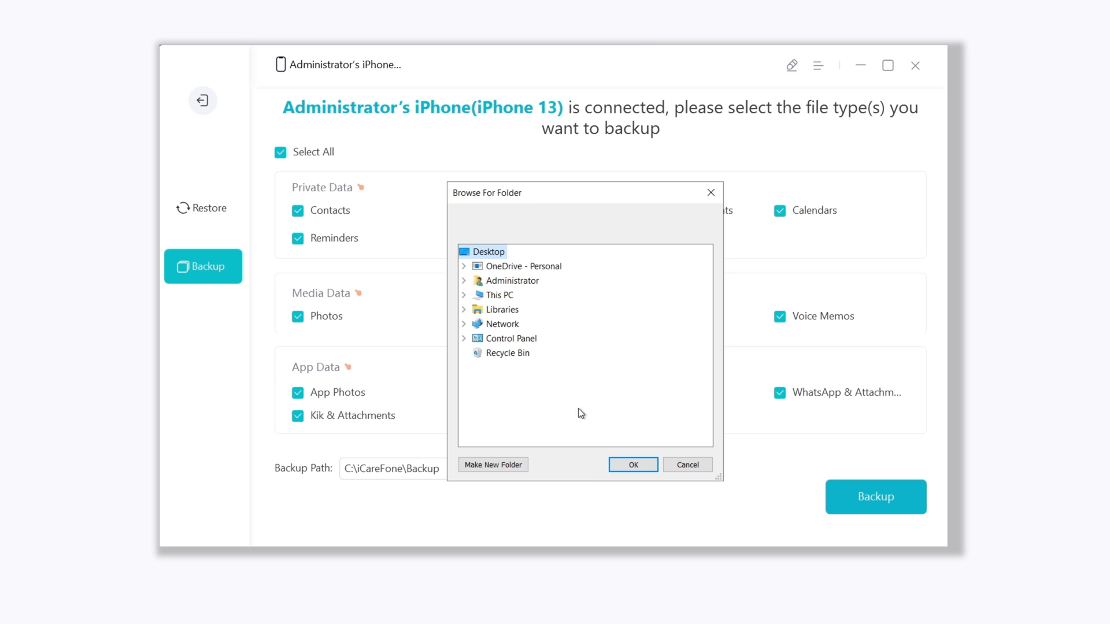
mouse_move(613, 447)
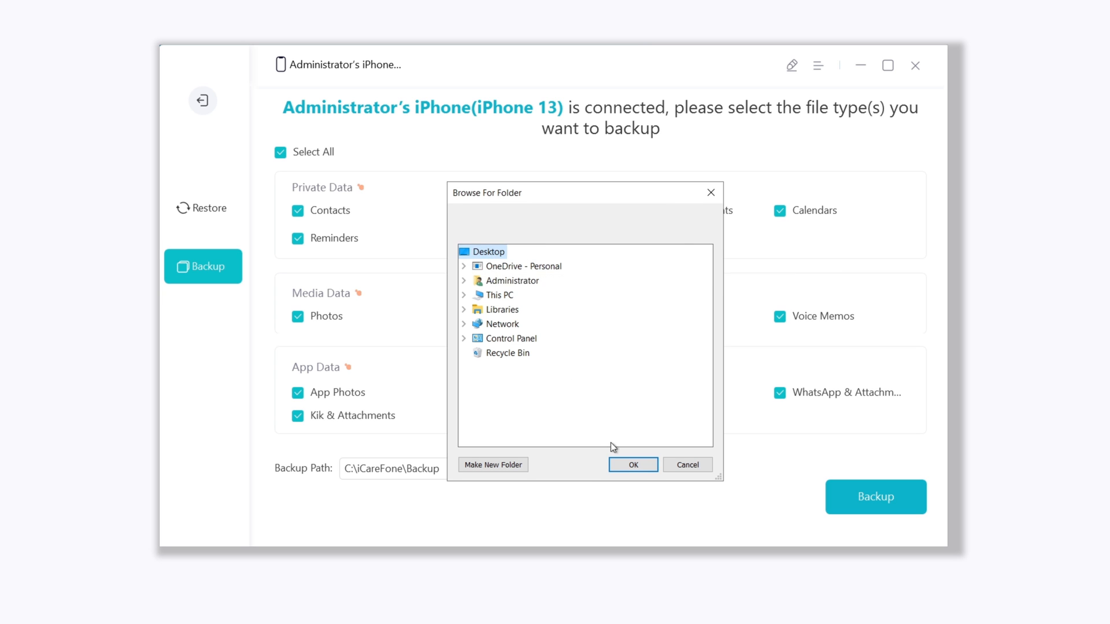
left_click(632, 465)
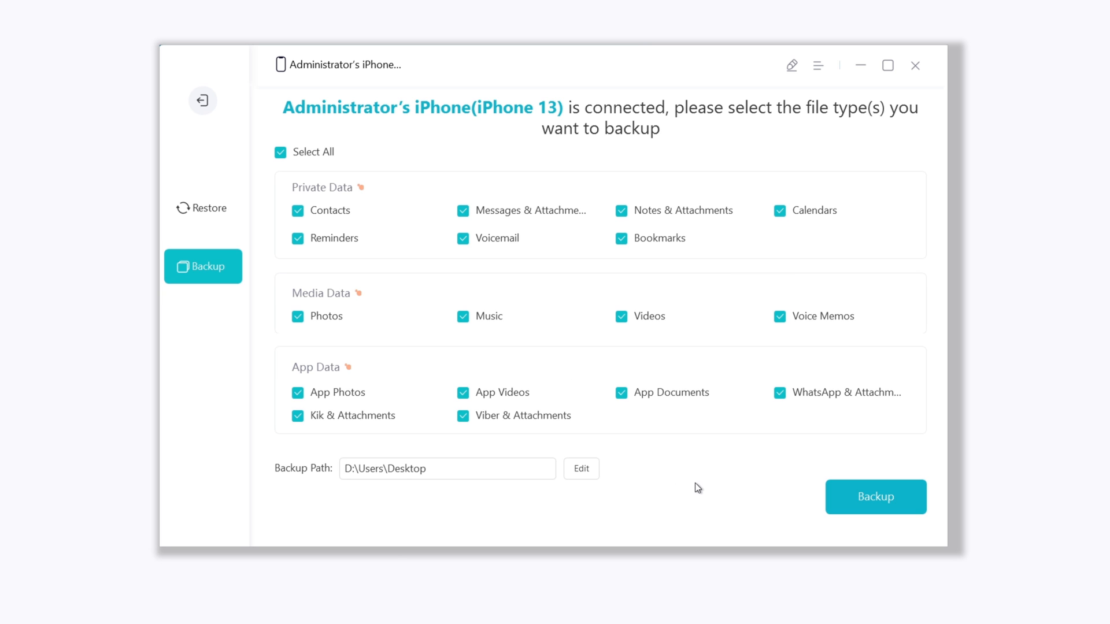
left_click(876, 496)
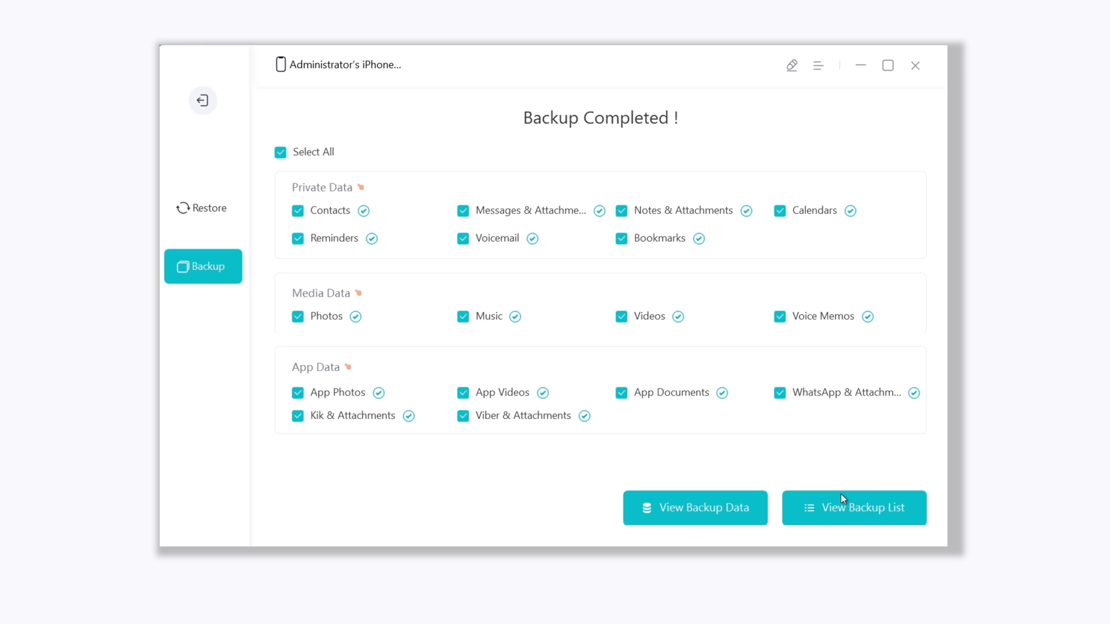
mouse_move(789, 472)
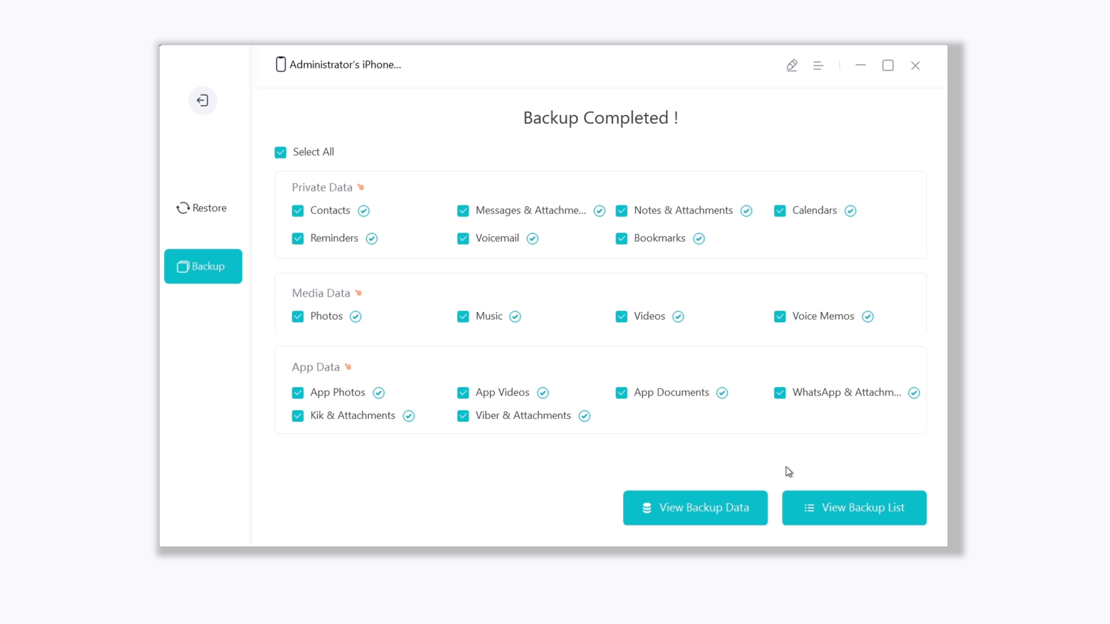
View the backup data, showing six contacts among 119 selected items.
left_click(694, 508)
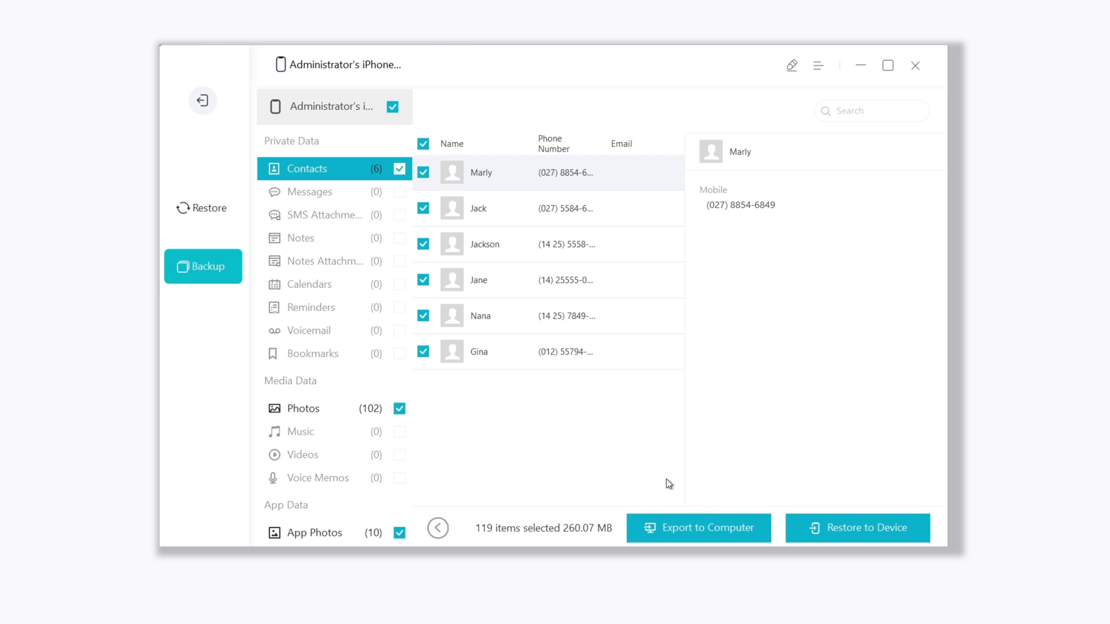
Preview the backed-up photos and restore the 119 selected items to the iPhone 13.
left_click(302, 330)
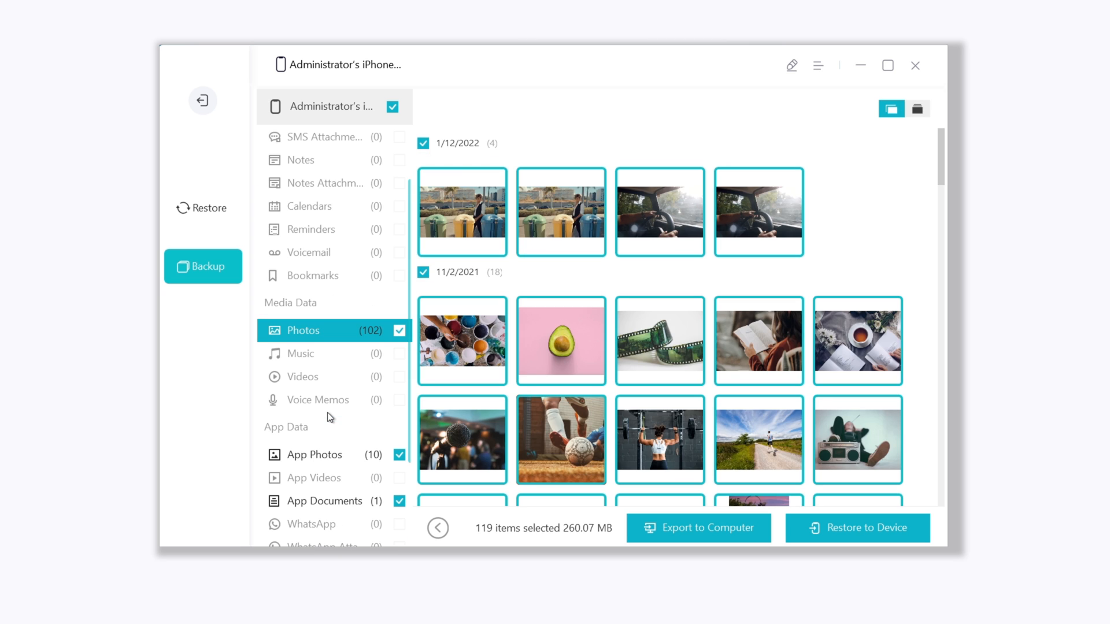
mouse_move(775, 517)
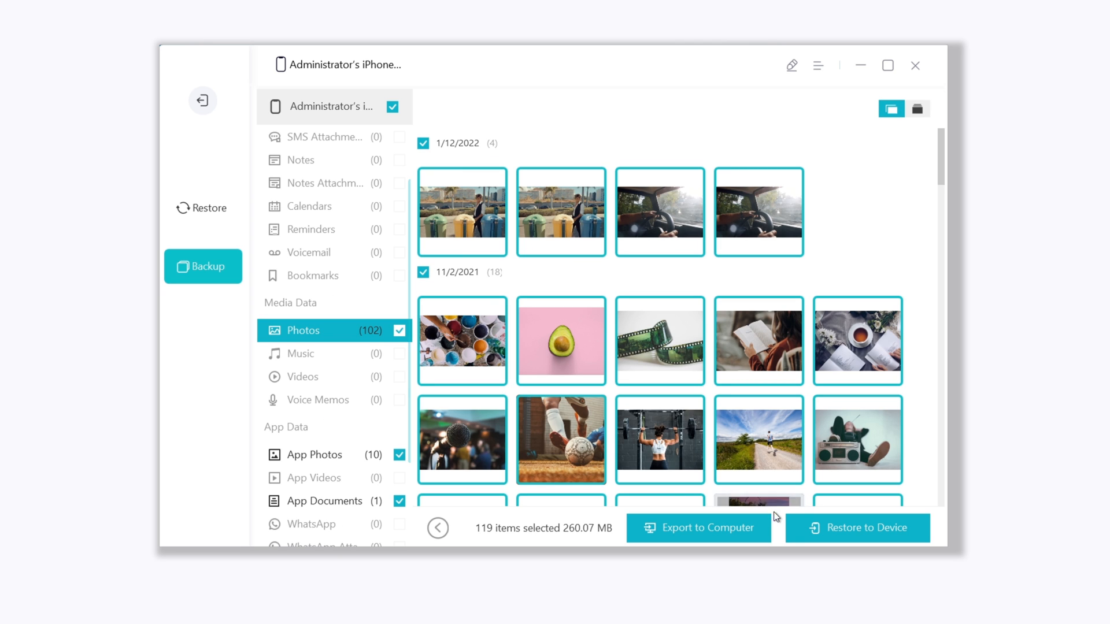
left_click(857, 527)
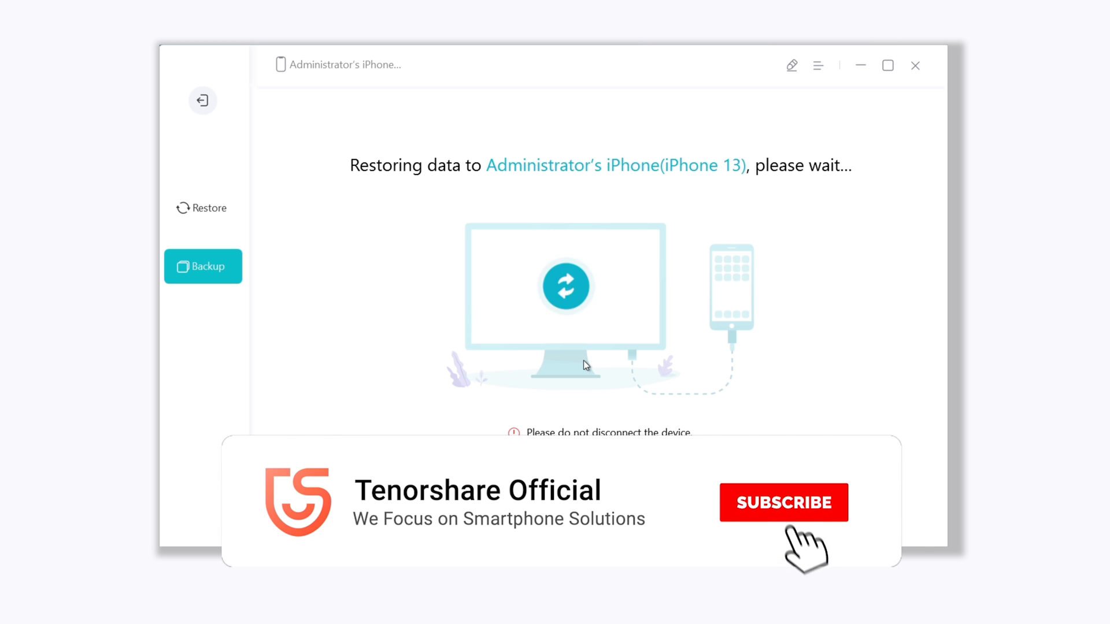
left_click(782, 502)
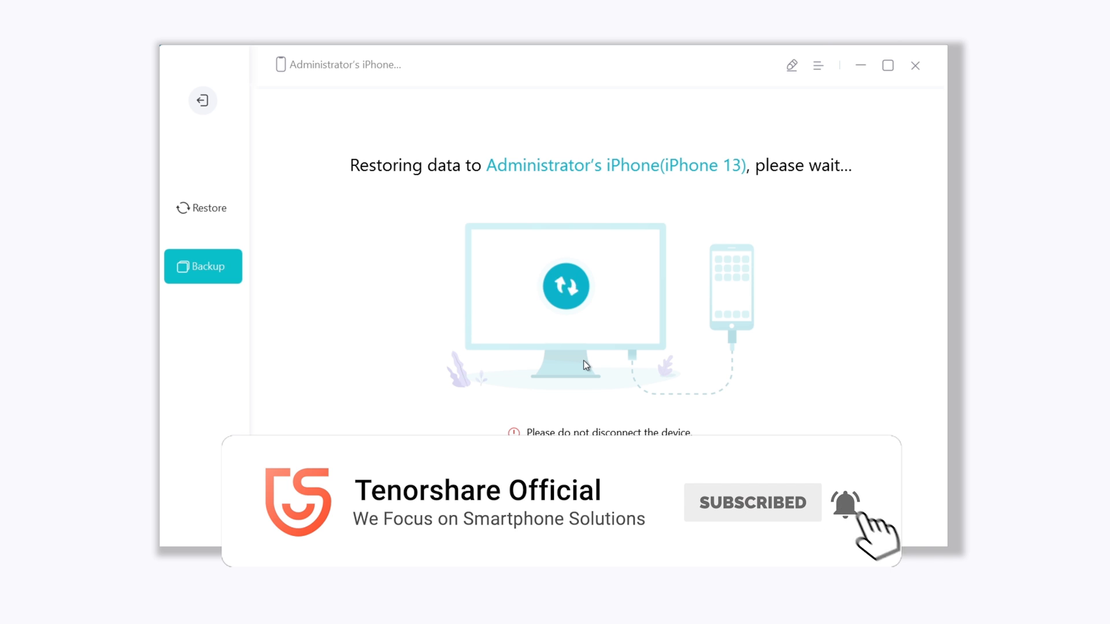